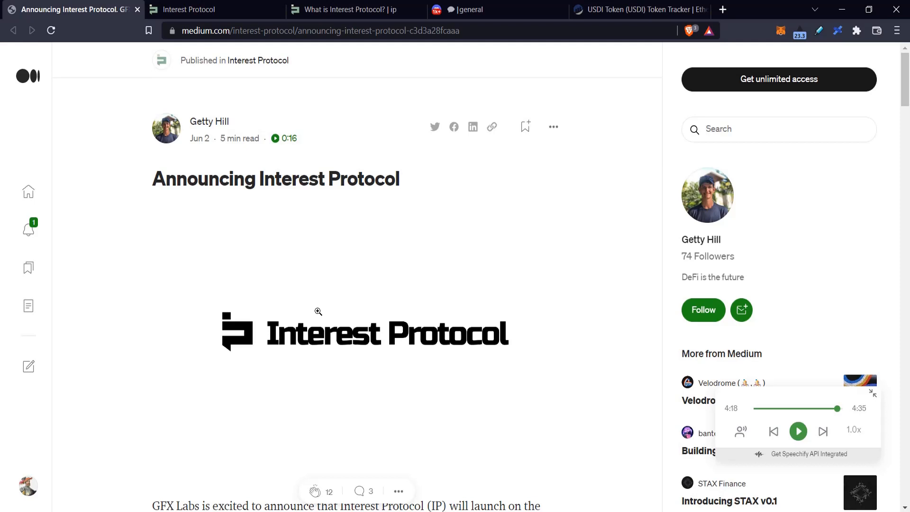
mouse_move(479, 366)
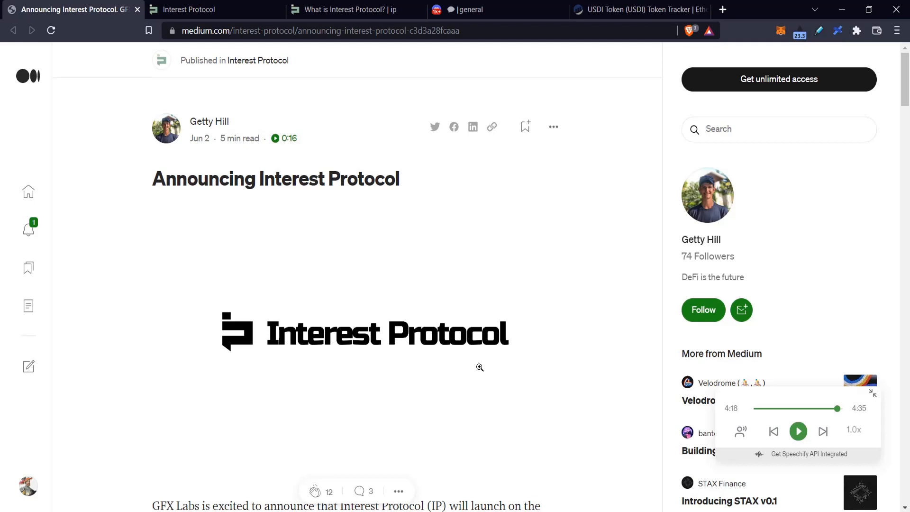
Skim the Medium article, then switch via the Interest Protocol app tab to the docs intro page.
scroll("down", 3)
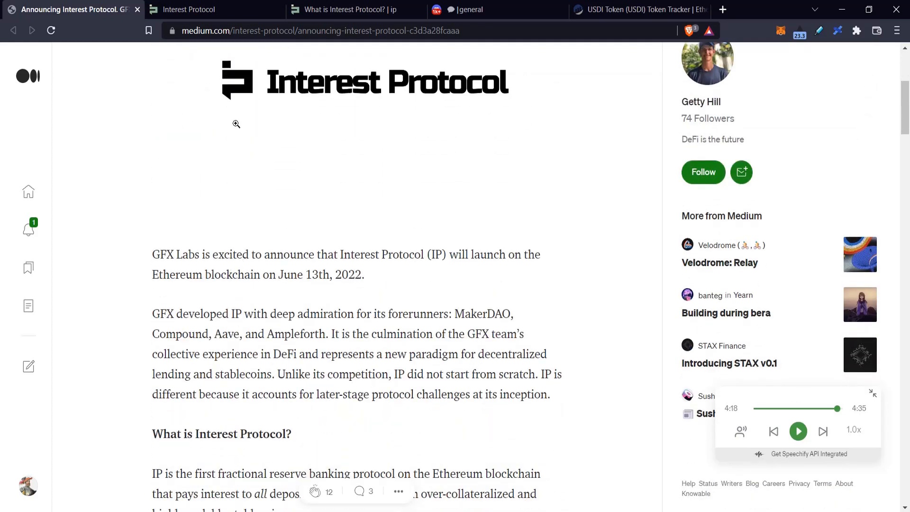
mouse_move(250, 131)
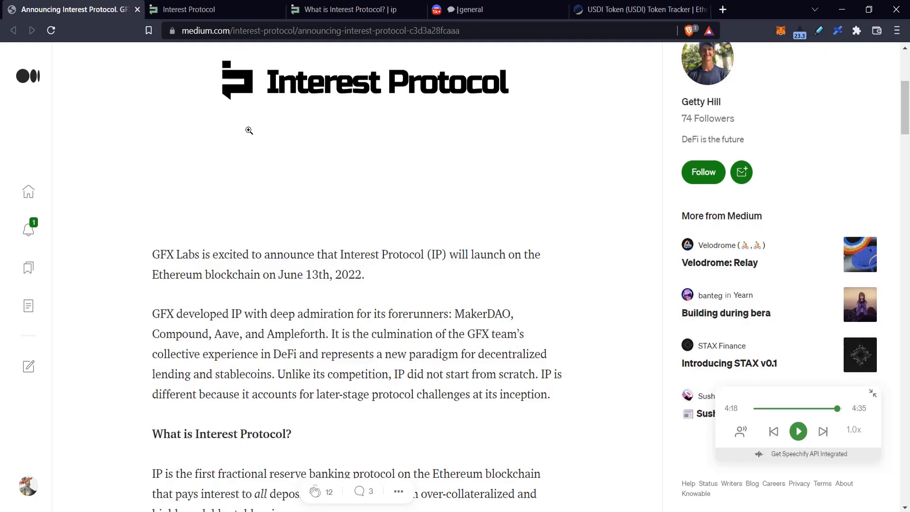
left_click(191, 10)
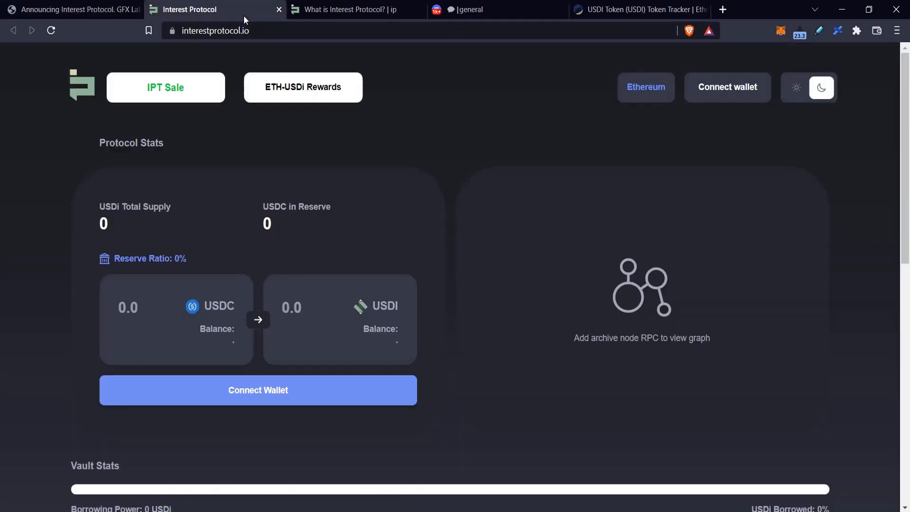
left_click(344, 9)
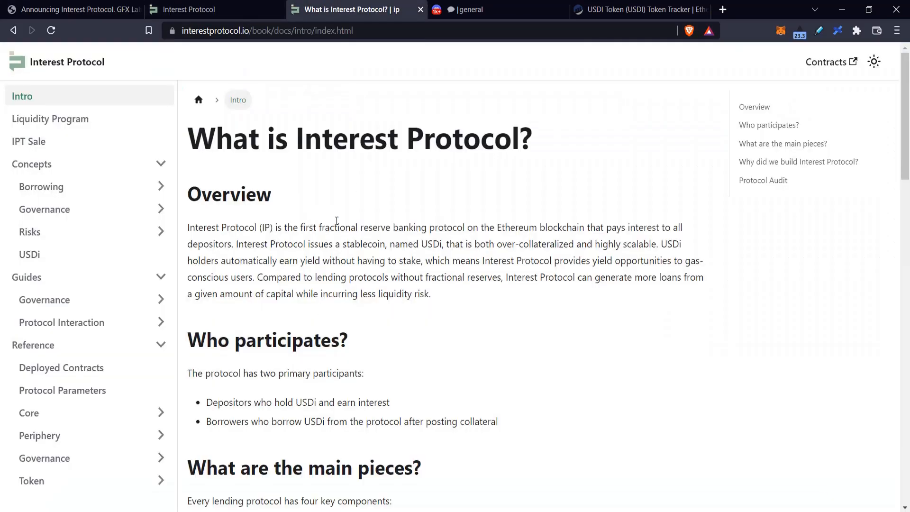
mouse_move(447, 236)
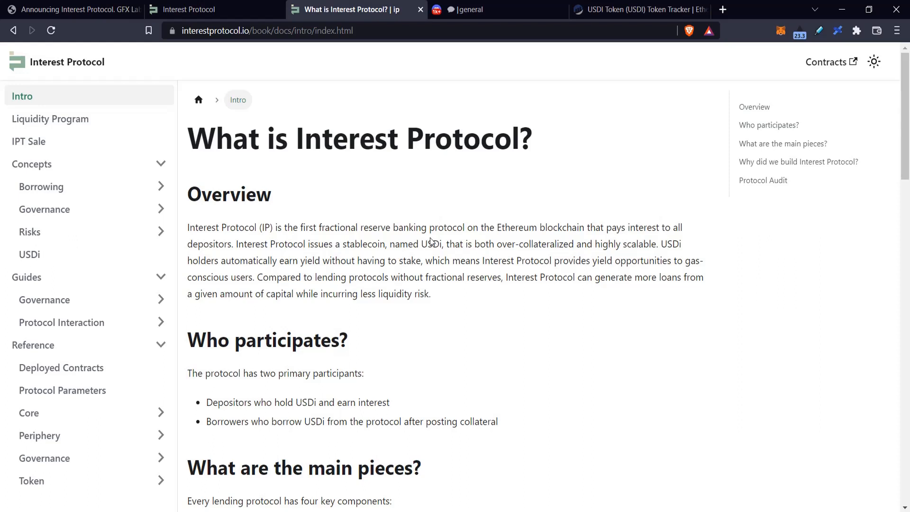
mouse_move(389, 318)
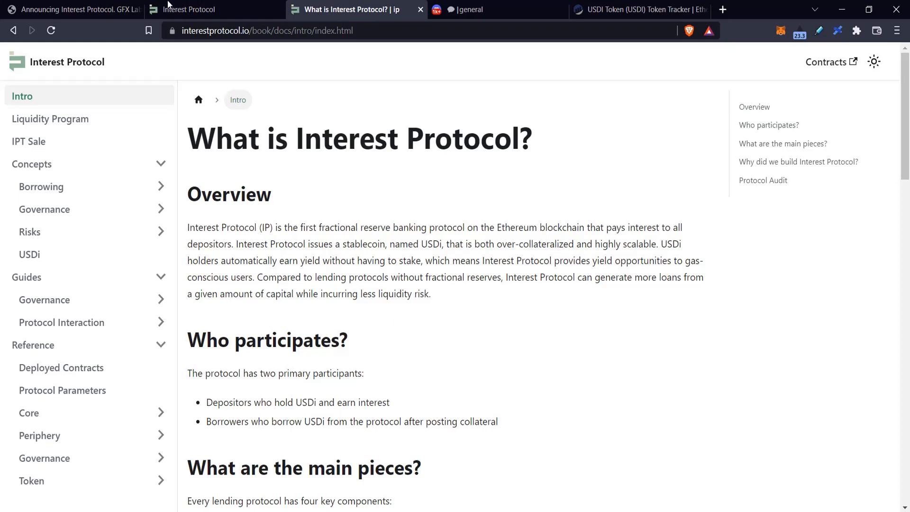
left_click(191, 10)
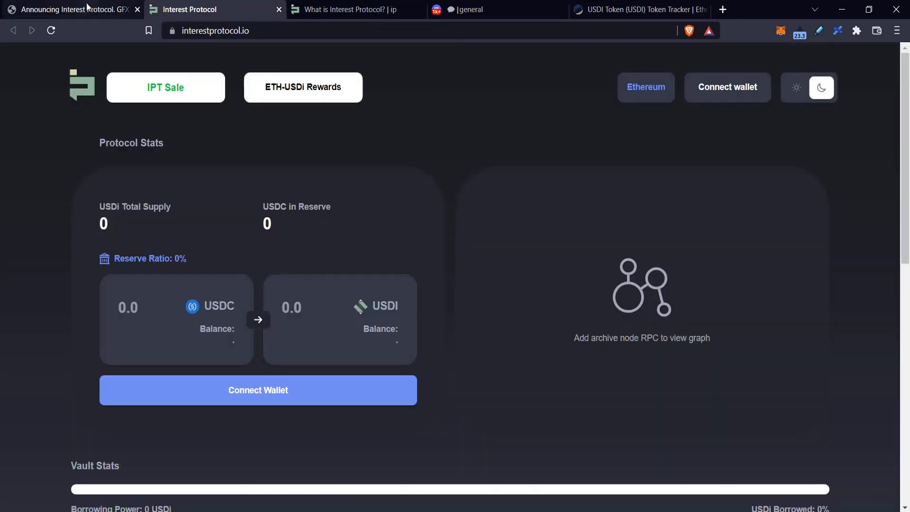
left_click(69, 9)
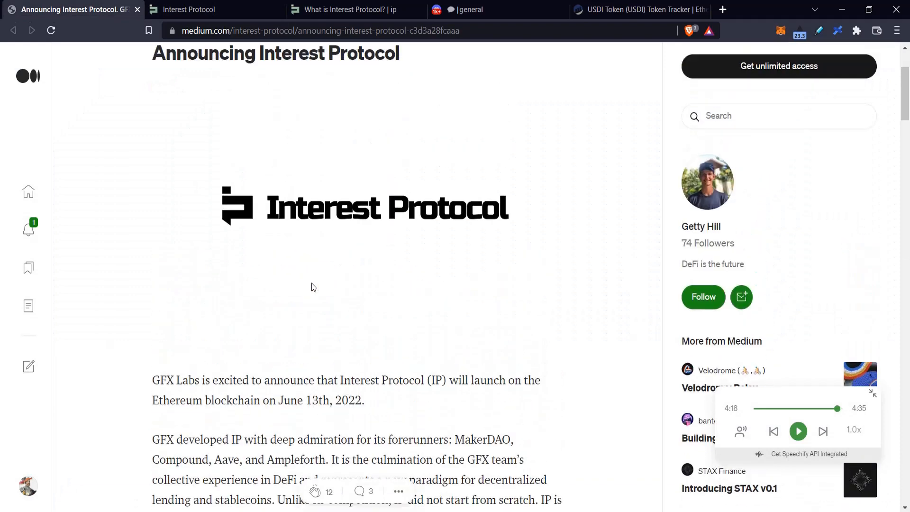
mouse_move(312, 283)
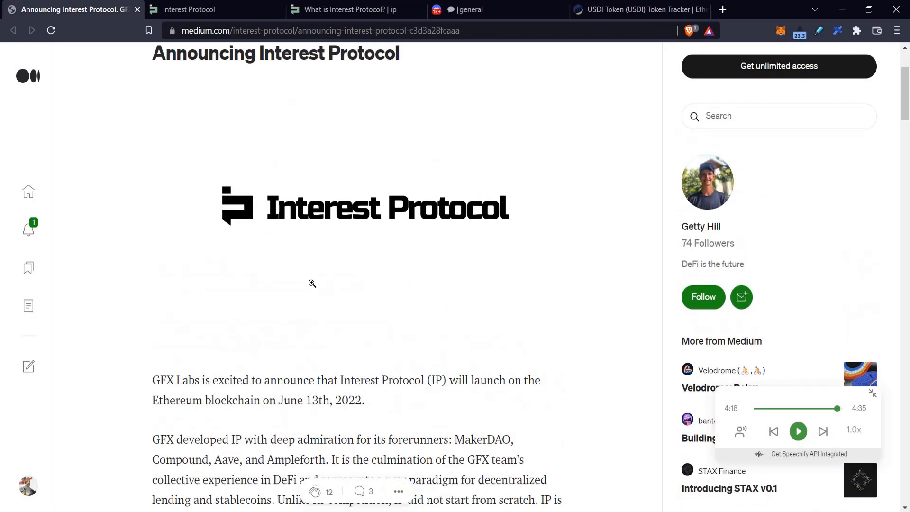
scroll("up", 3)
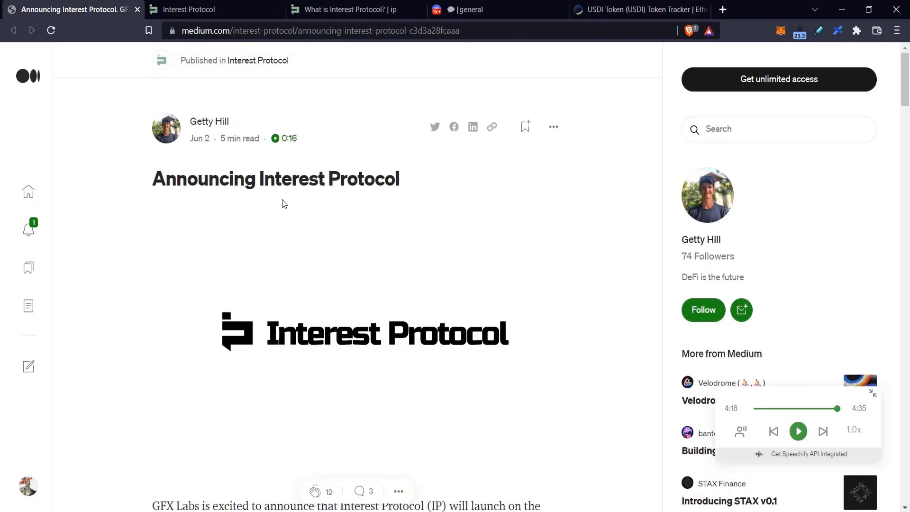
mouse_move(431, 307)
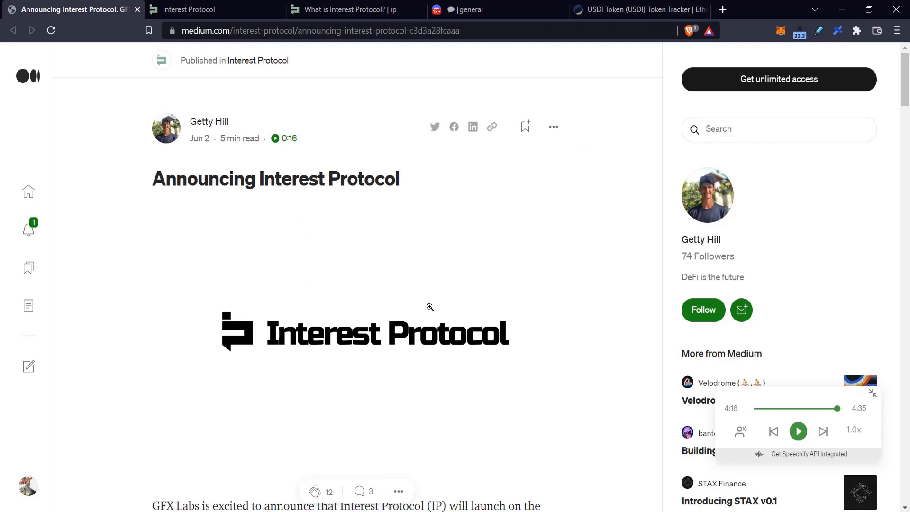
mouse_move(372, 203)
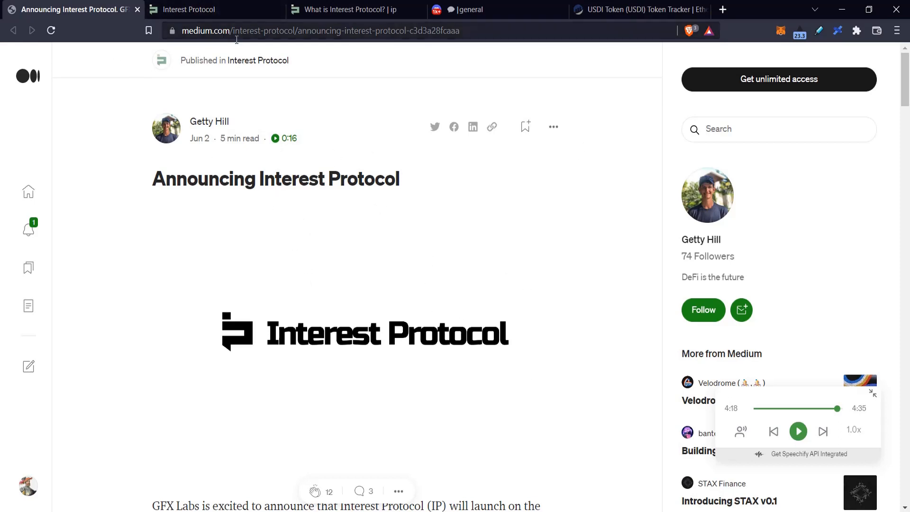
scroll("down", 3)
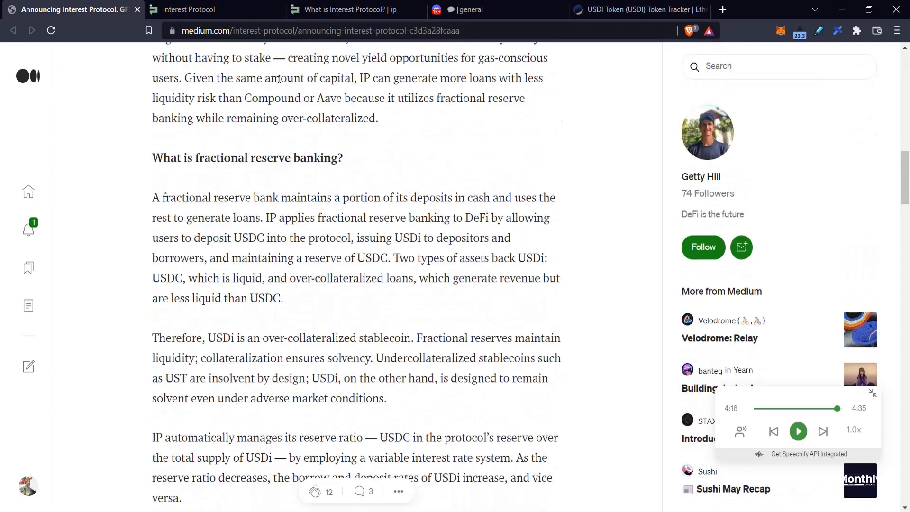
left_click(345, 10)
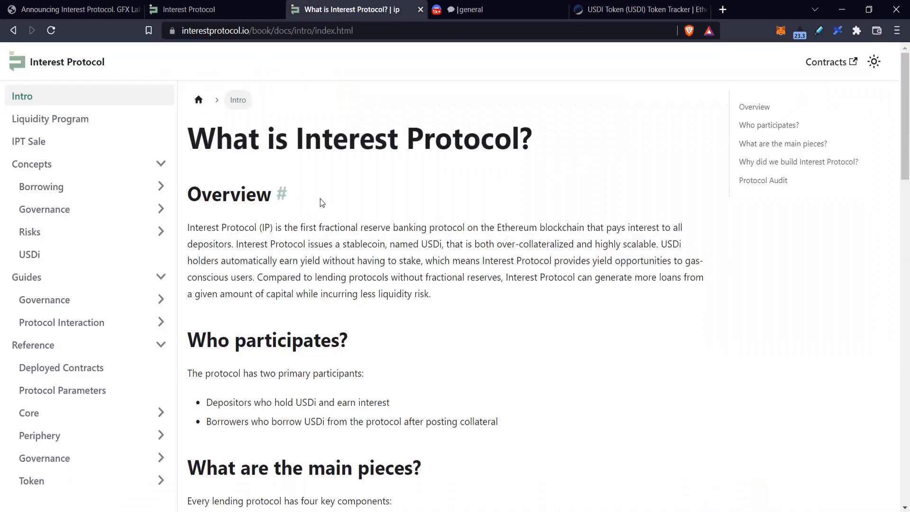
scroll("down", 3)
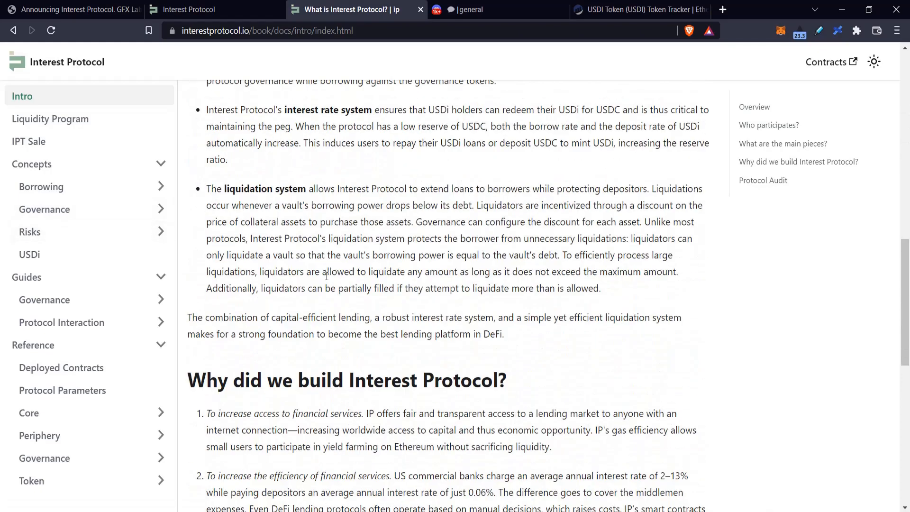
scroll("up", 3)
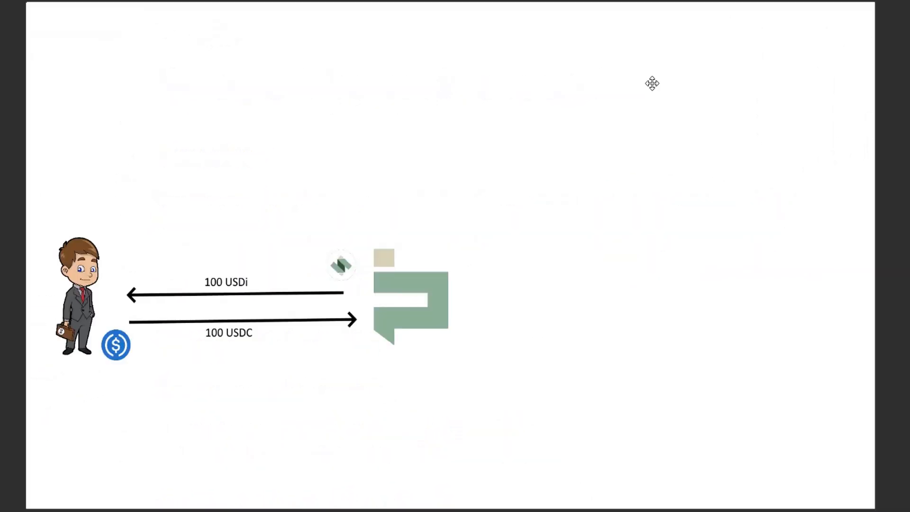
mouse_move(249, 347)
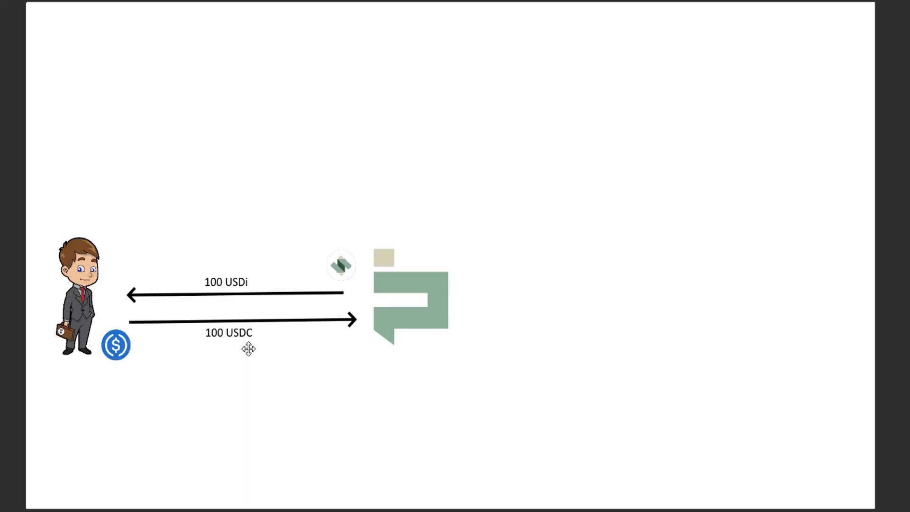
mouse_move(224, 283)
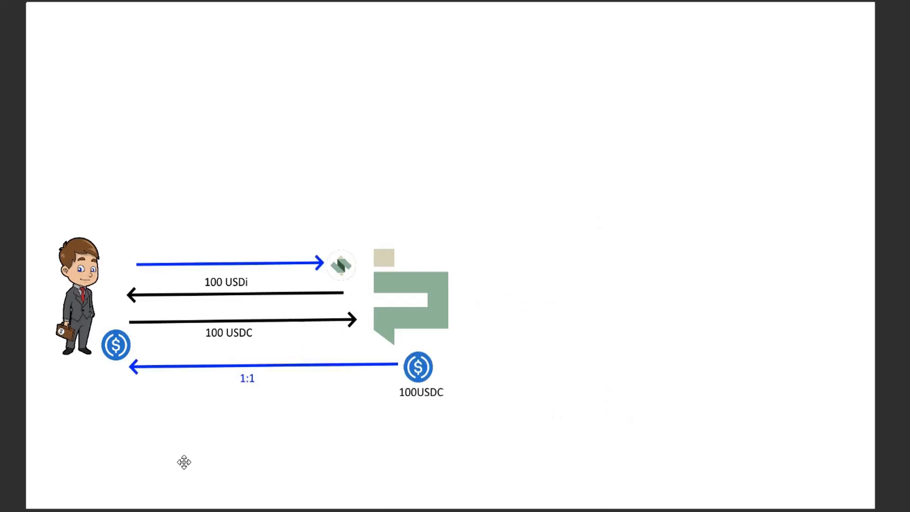
mouse_move(348, 280)
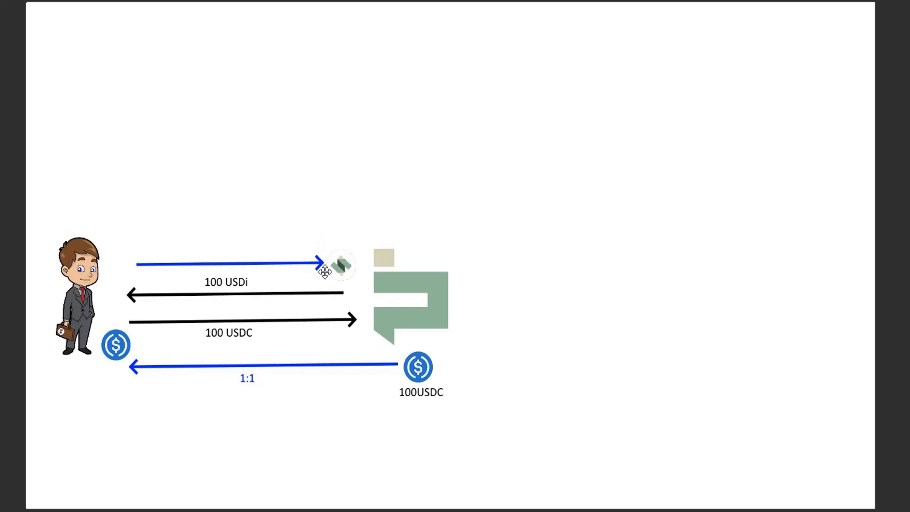
mouse_move(319, 262)
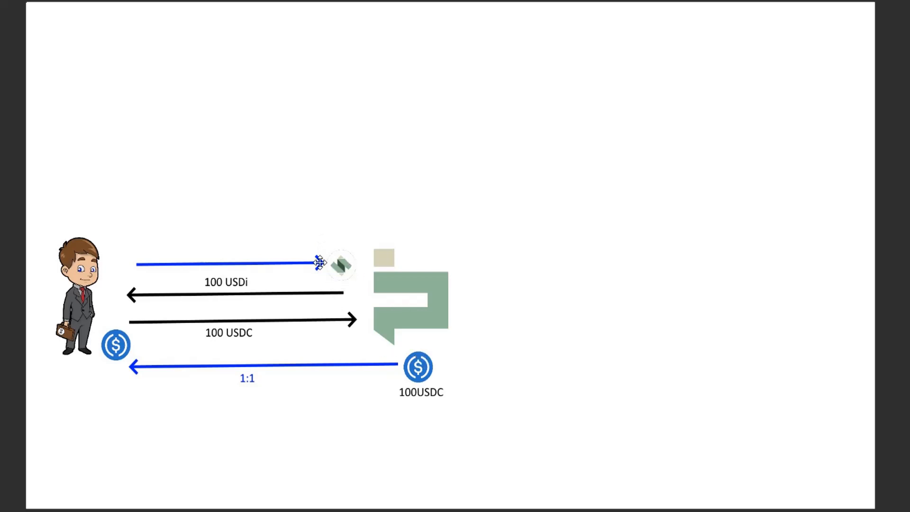
mouse_move(640, 40)
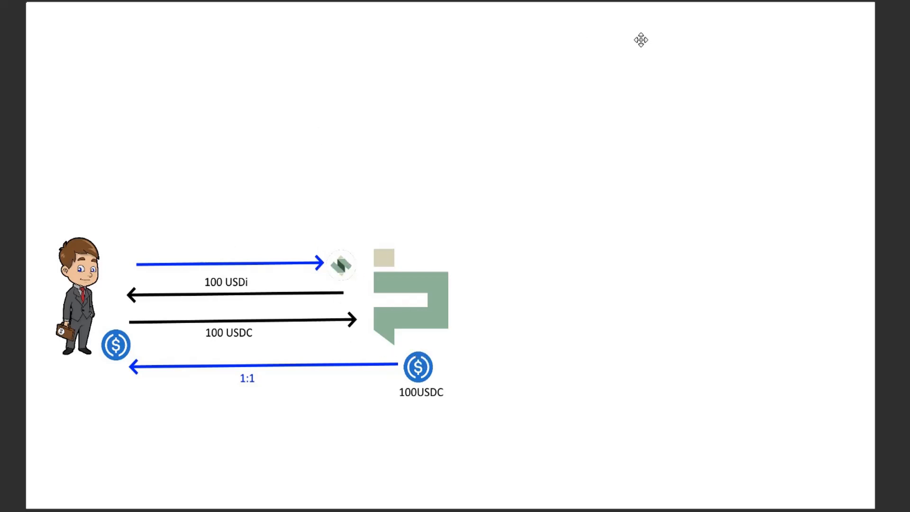
mouse_move(272, 225)
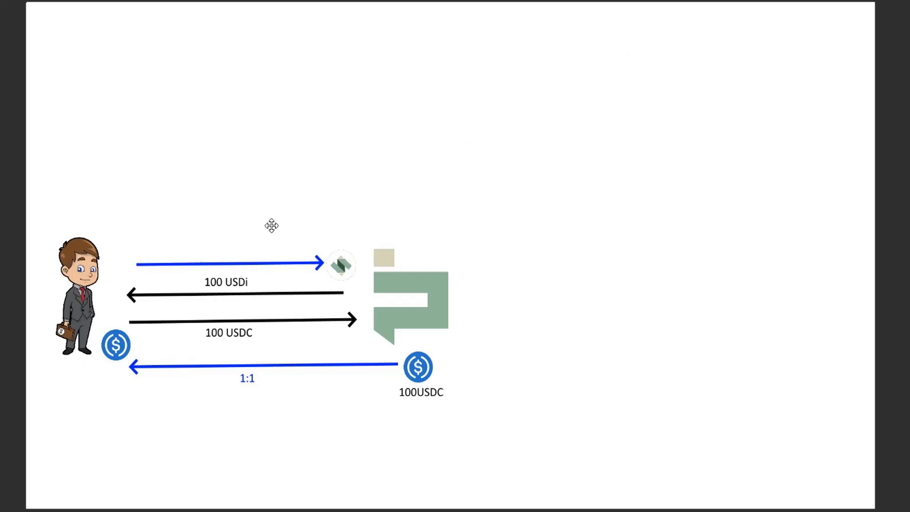
mouse_move(368, 65)
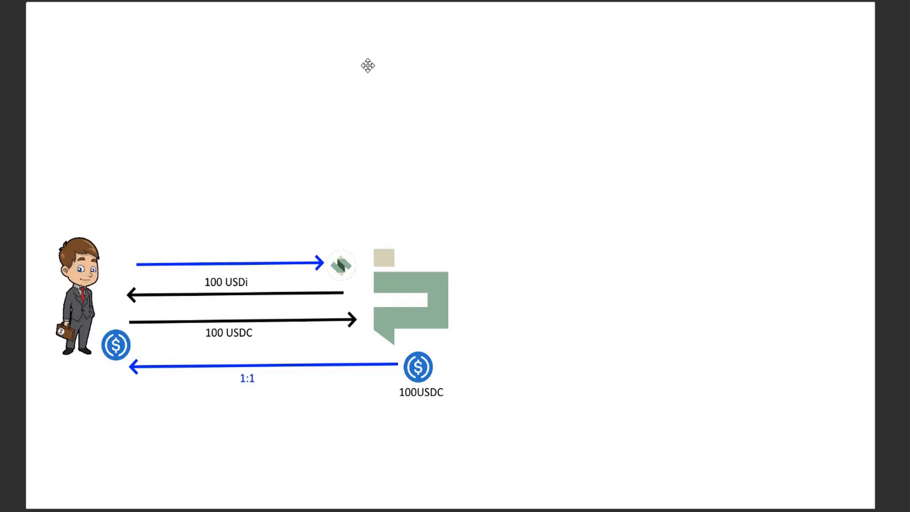
mouse_move(306, 389)
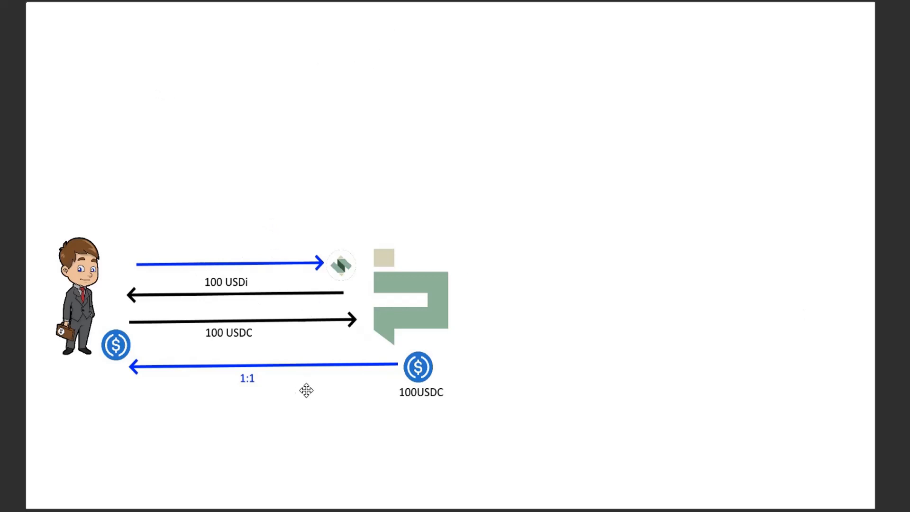
mouse_move(316, 443)
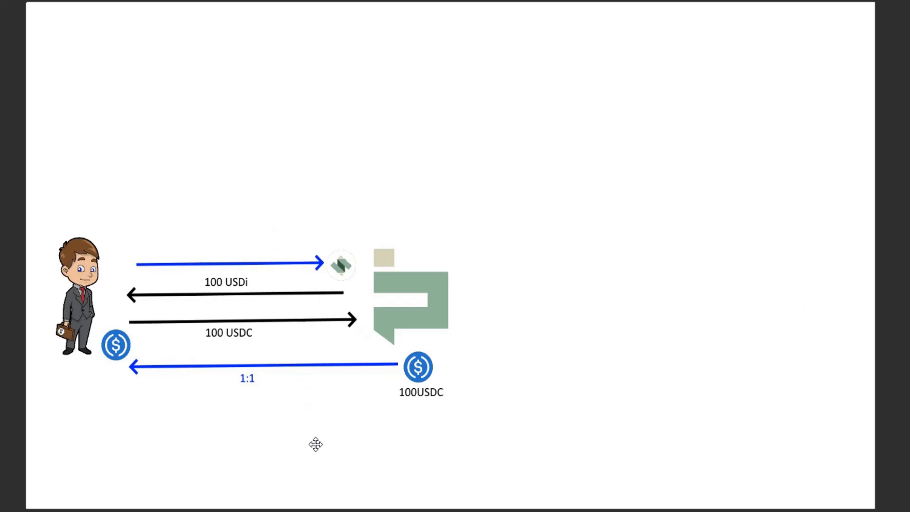
mouse_move(315, 445)
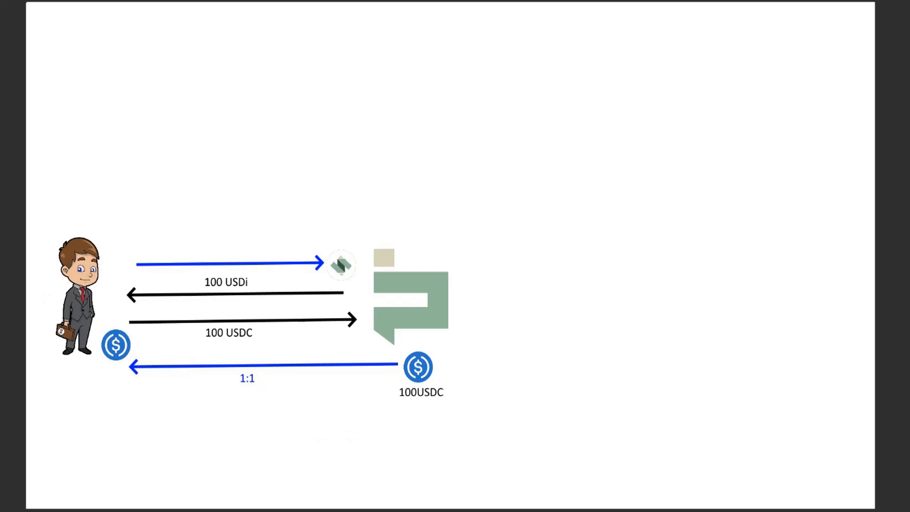